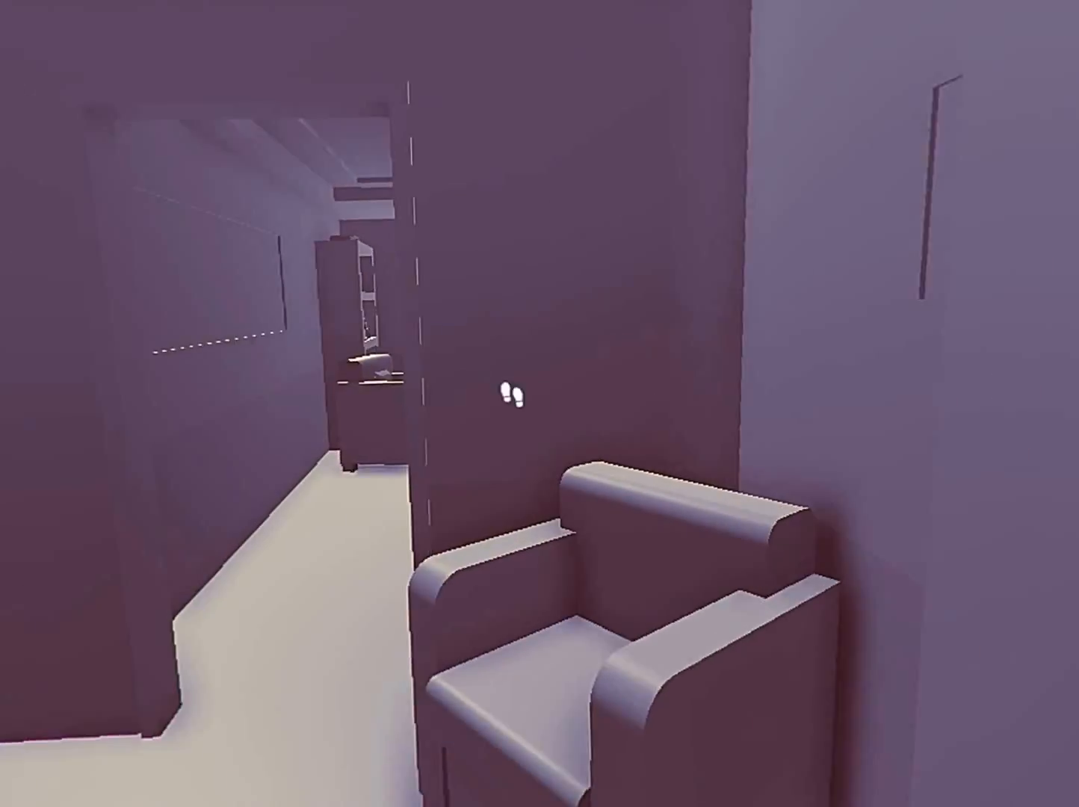
pyautogui.moveTo(540, 403)
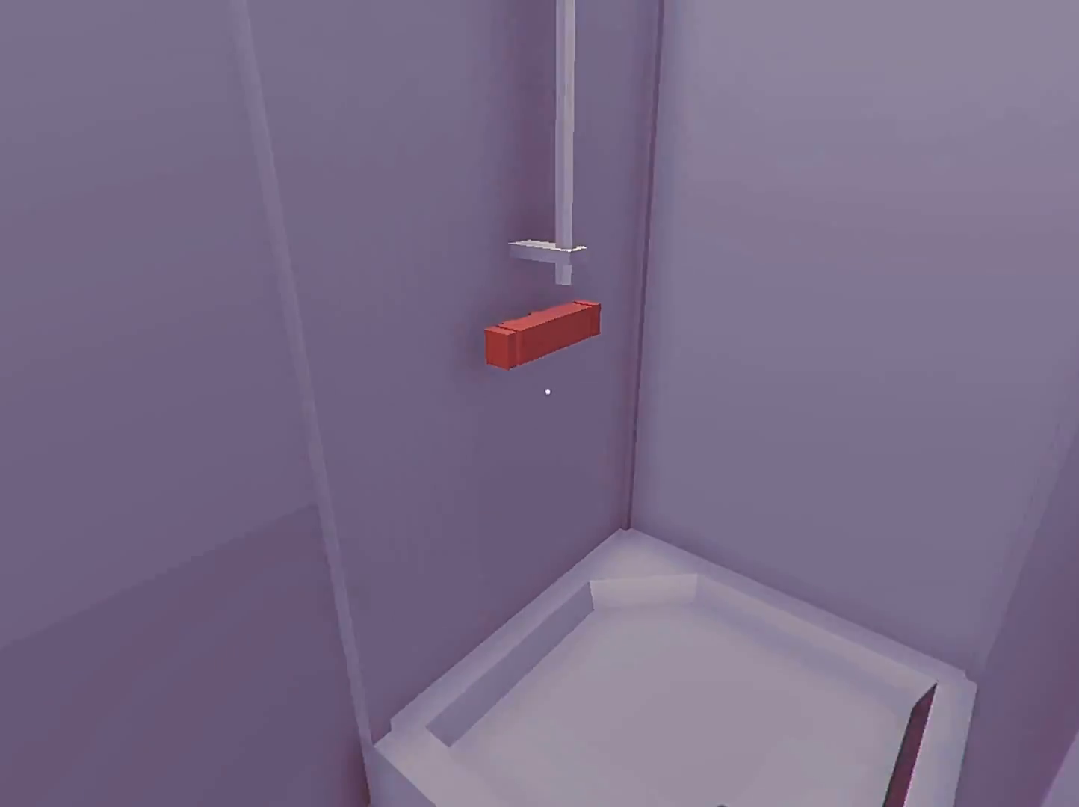
pyautogui.moveTo(550, 397)
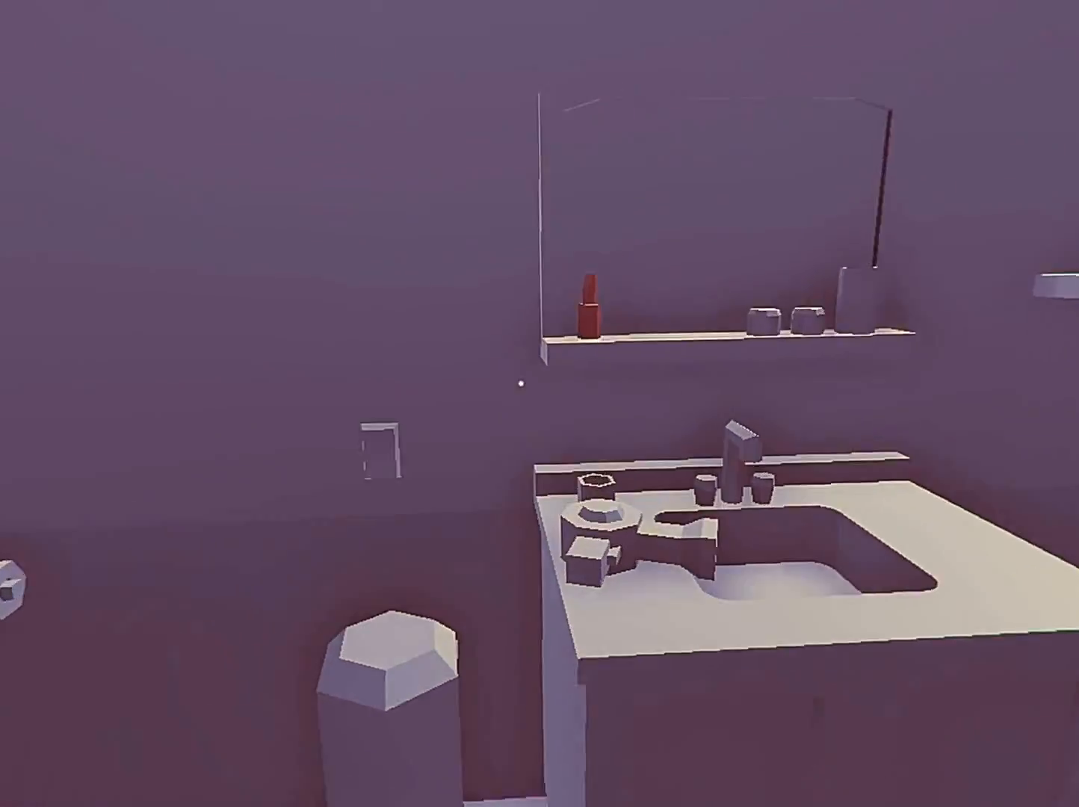
pyautogui.moveTo(539, 404)
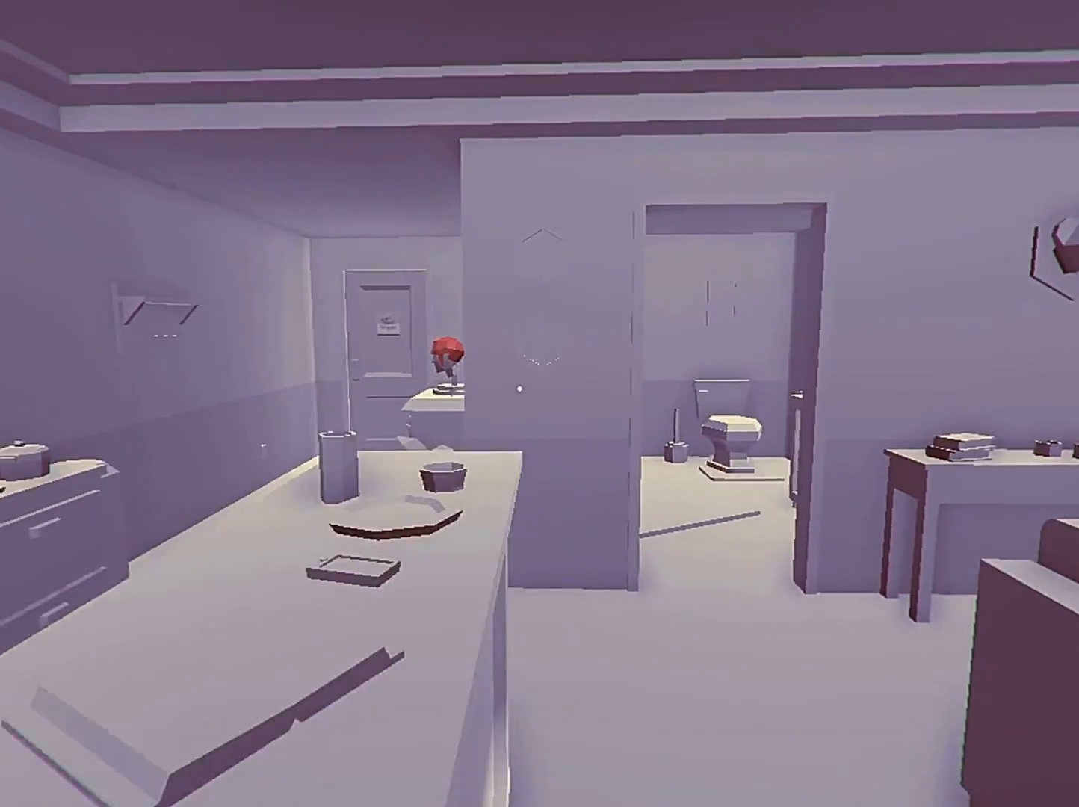
pyautogui.moveTo(540, 403)
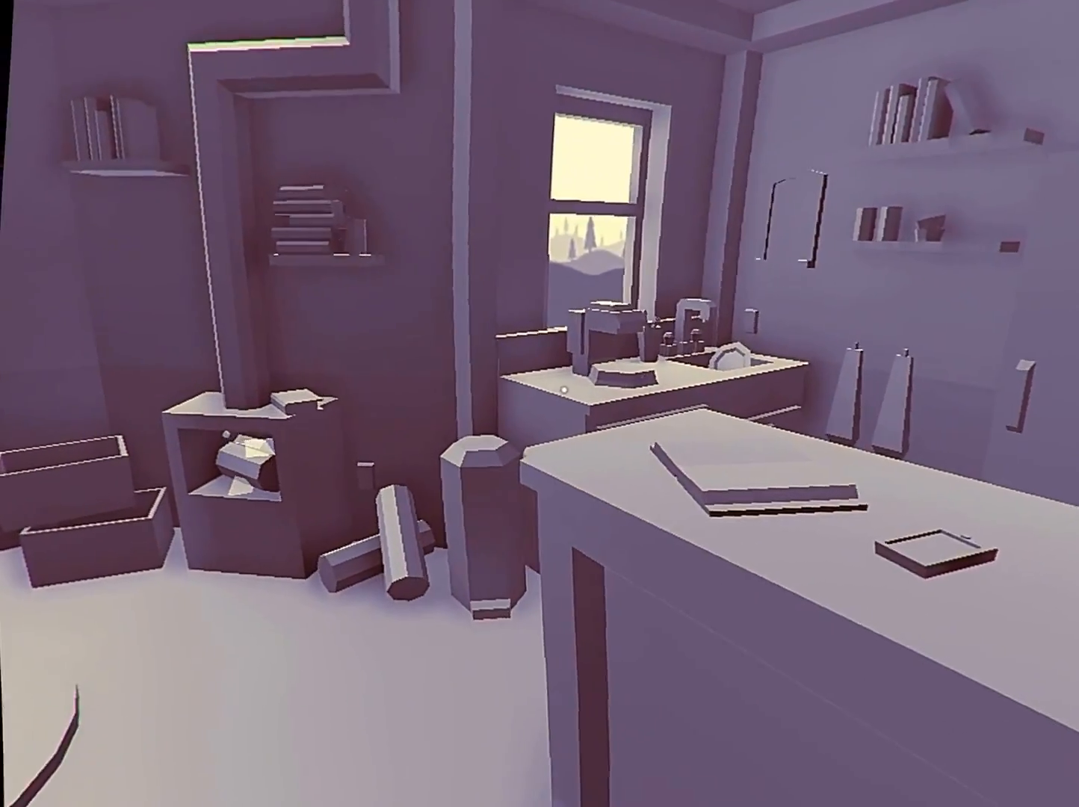
pyautogui.moveTo(540, 404)
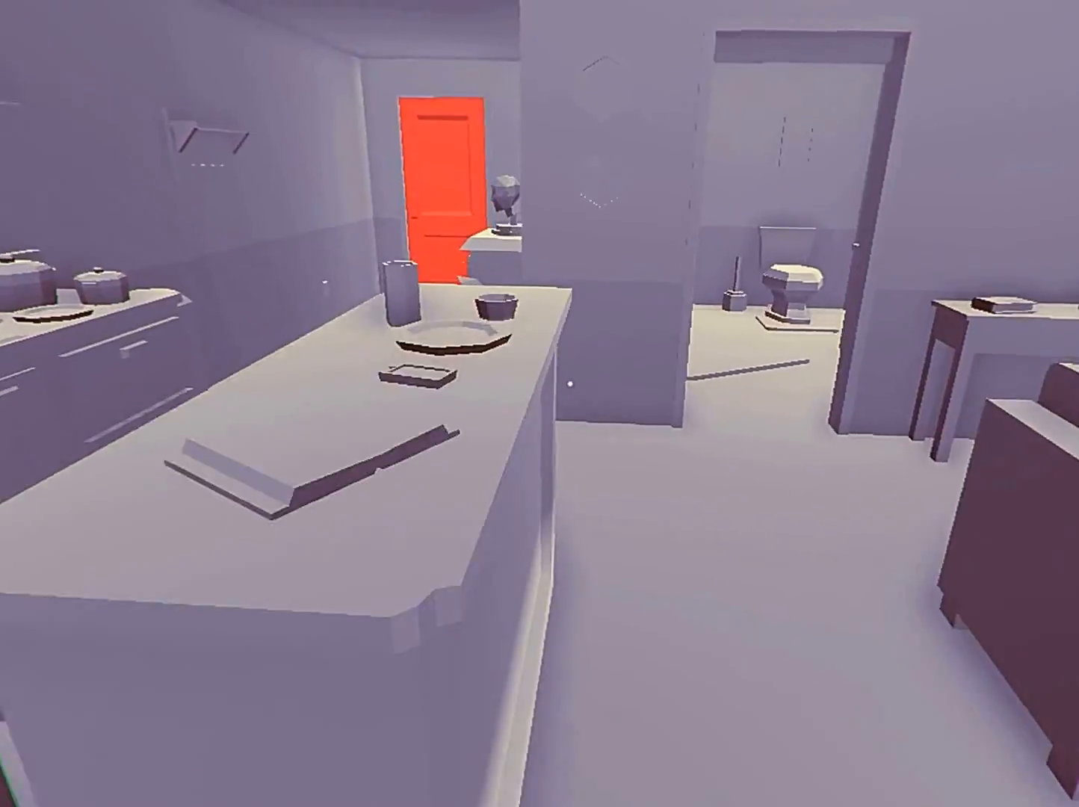